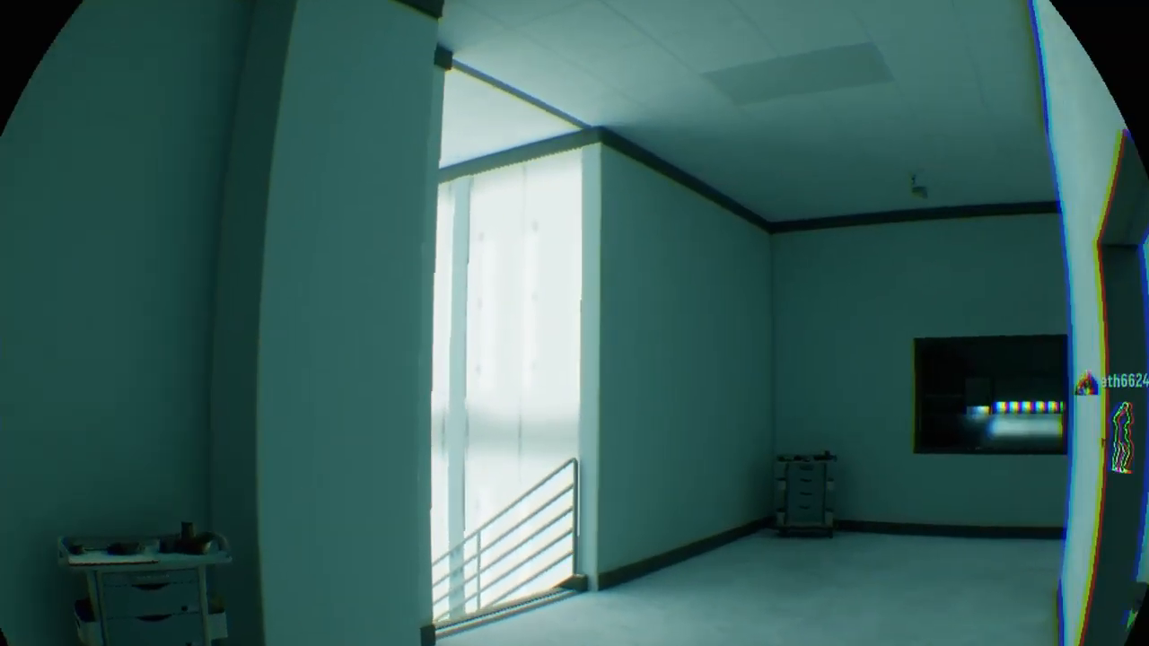
scroll(left, 3)
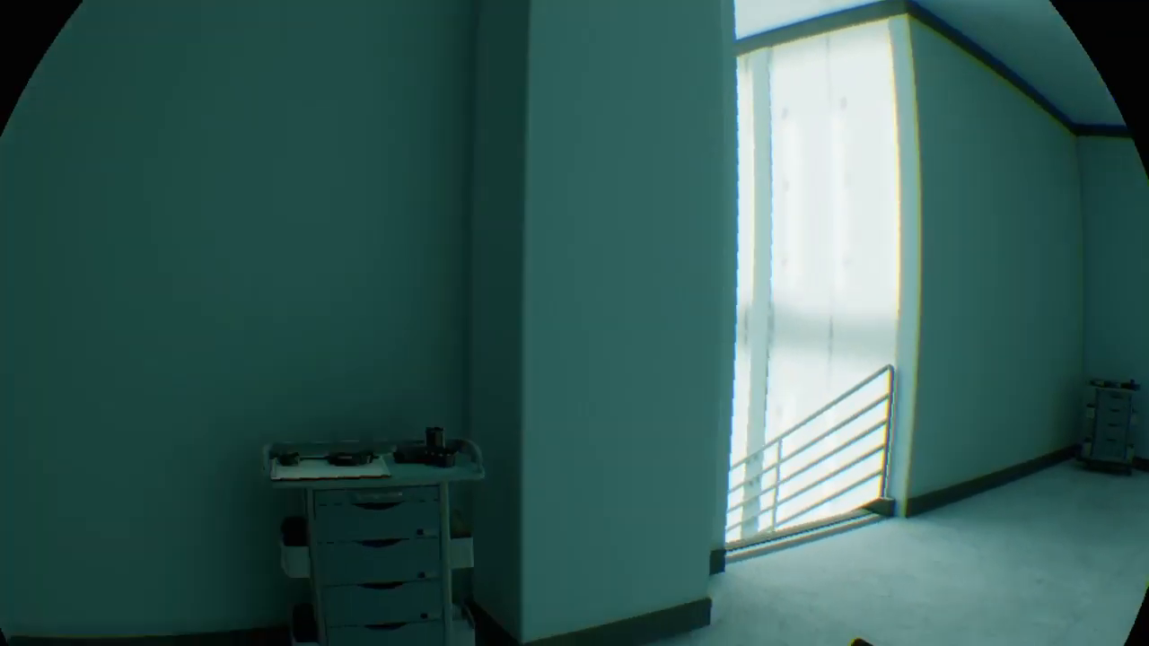